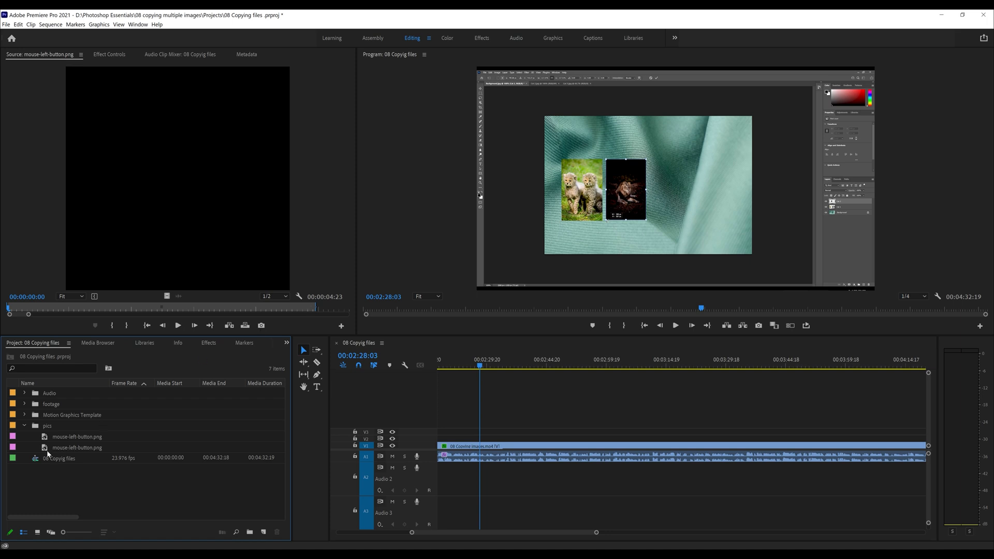
Place mouse-left-button.png from the pics bin onto V3 above the fabric background clip
{"action": "left_click", "coordinate": [78, 448]}
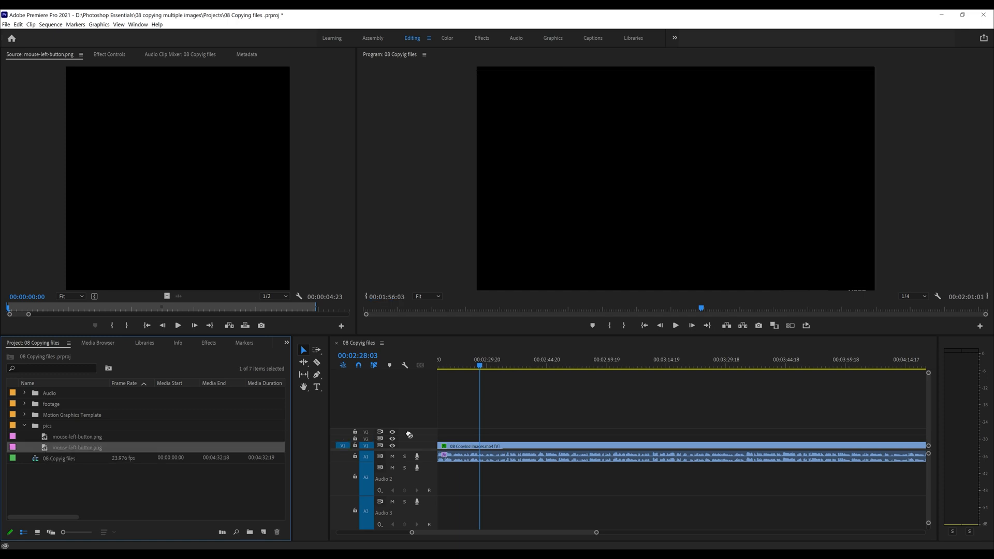
{"action": "left_click_drag", "start_coordinate": [77, 447], "coordinate": [480, 434]}
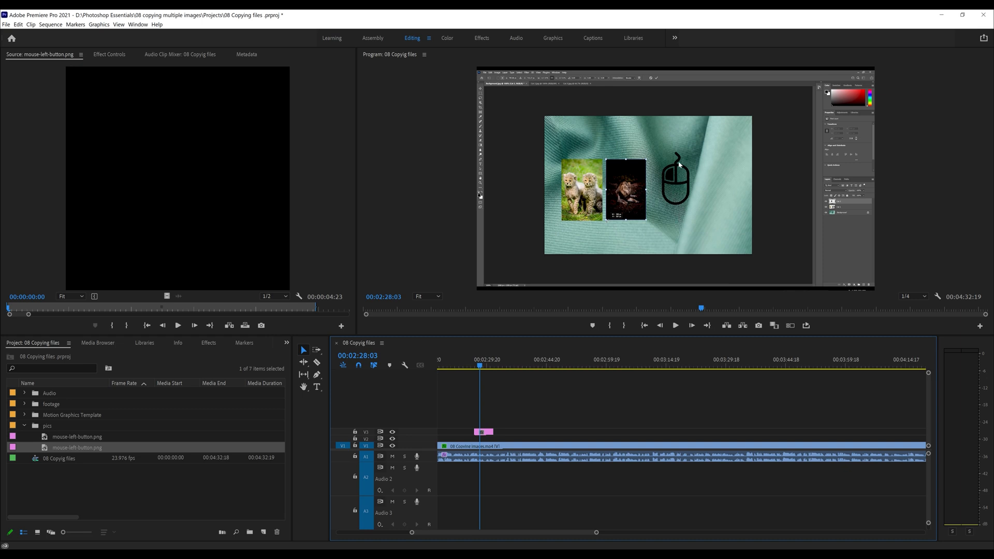
{"action": "mouse_move", "coordinate": [690, 211]}
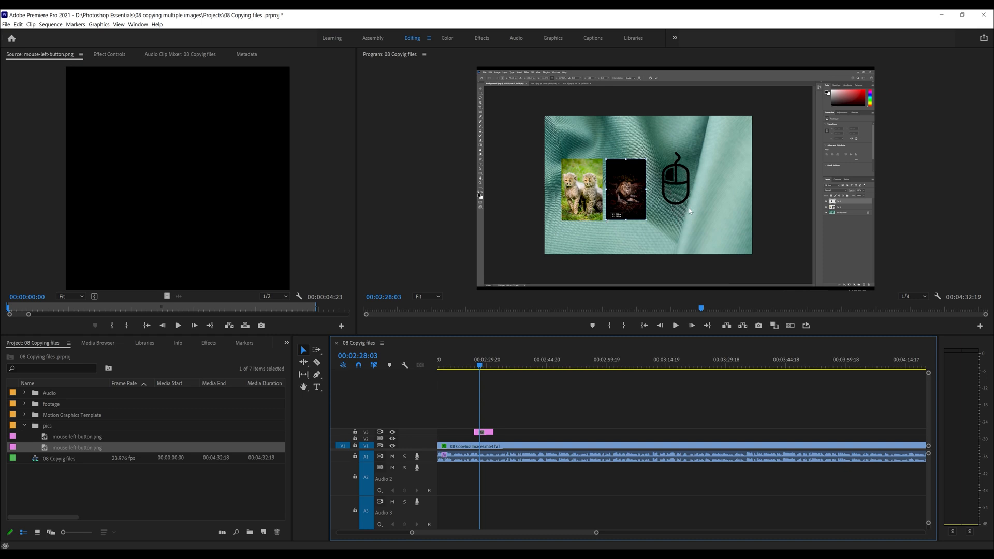
{"action": "mouse_move", "coordinate": [422, 299]}
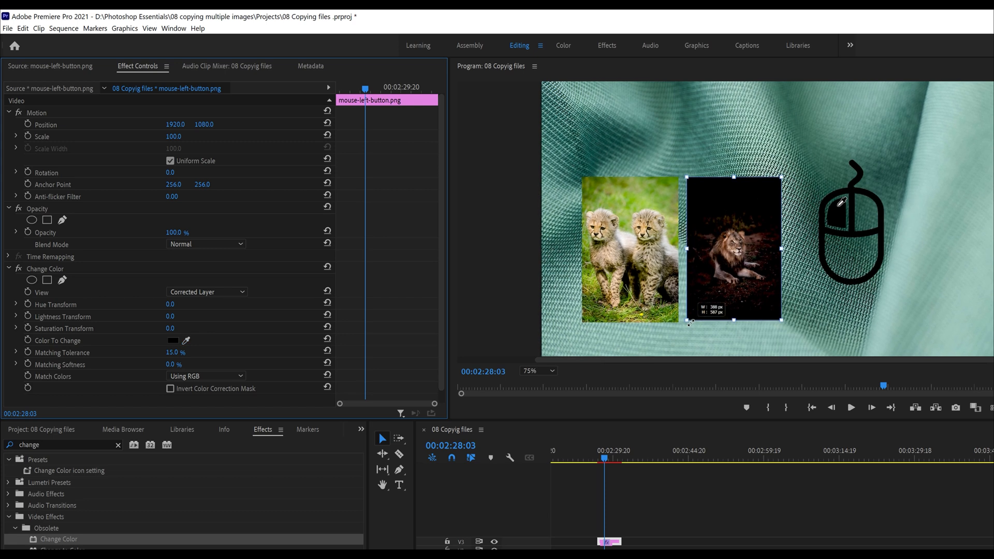
{"action": "mouse_move", "coordinate": [242, 292]}
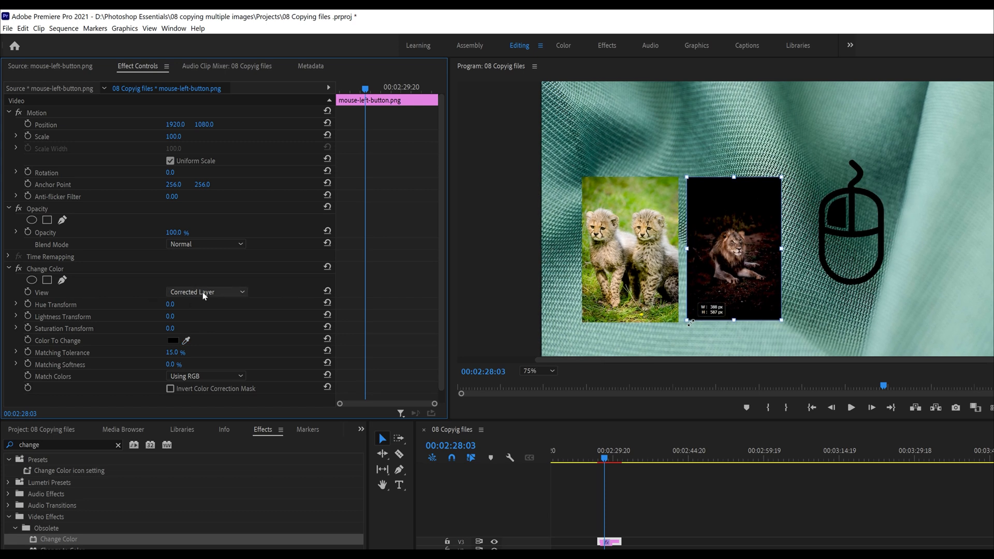
Set the Change Color effect's View to Color Correction Mask so the icon turns white
{"action": "left_click", "coordinate": [206, 292]}
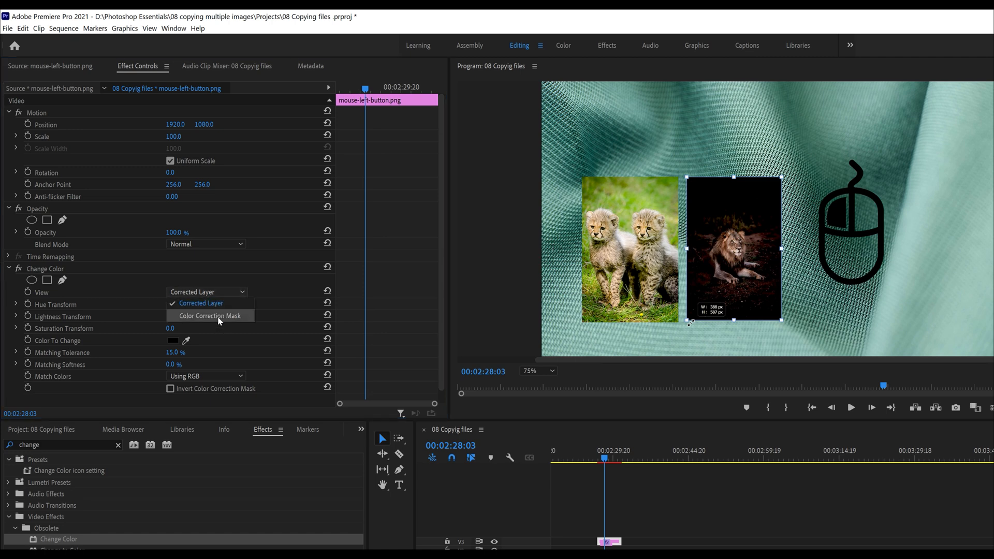
{"action": "left_click", "coordinate": [210, 315]}
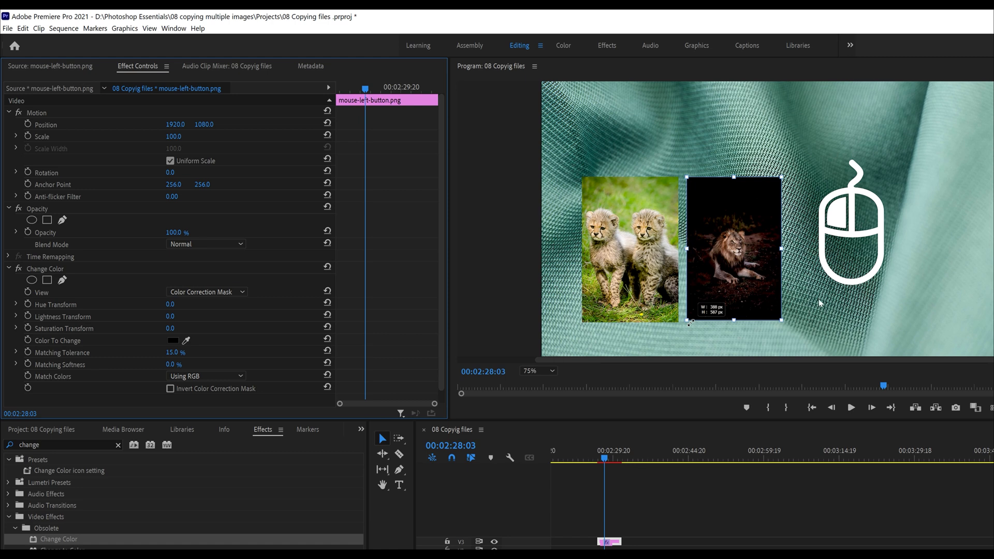